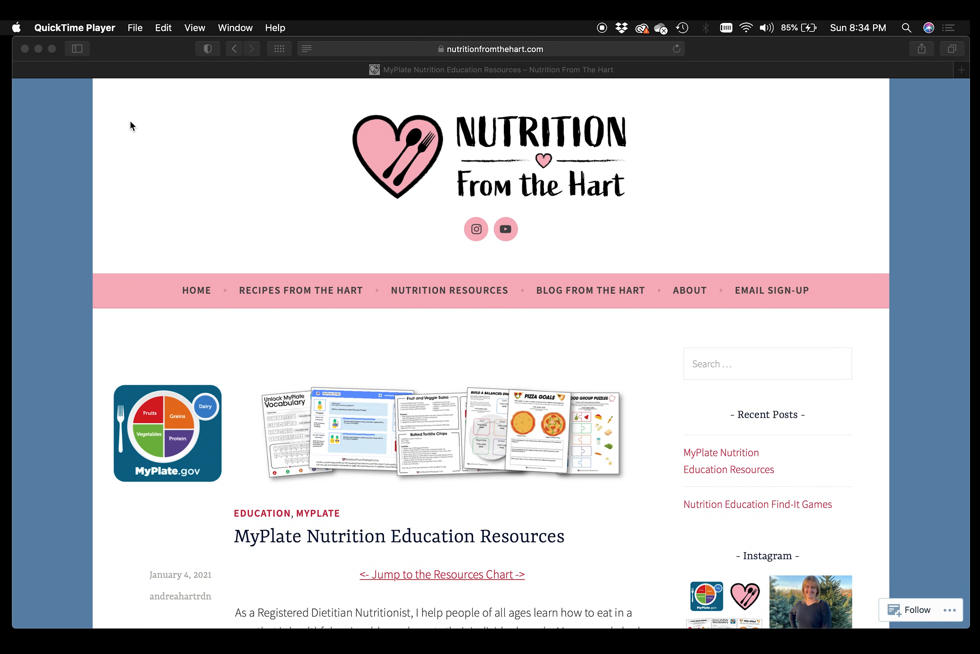
# - Scroll the MyPlate resources post down to its chart of Google Slides and PDF links
pyautogui.scroll(-3)
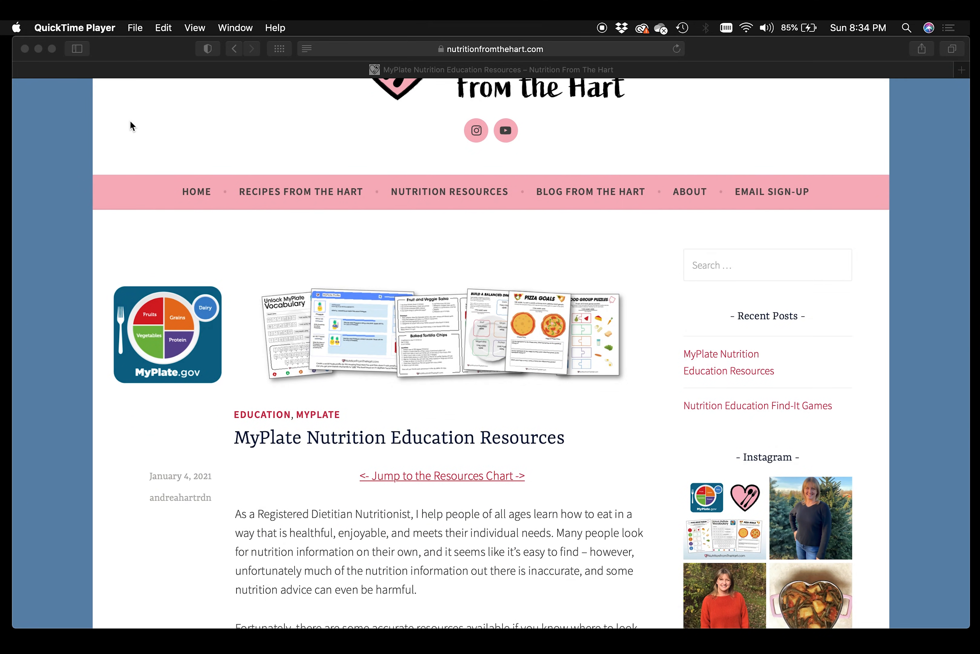
pyautogui.scroll(-3)
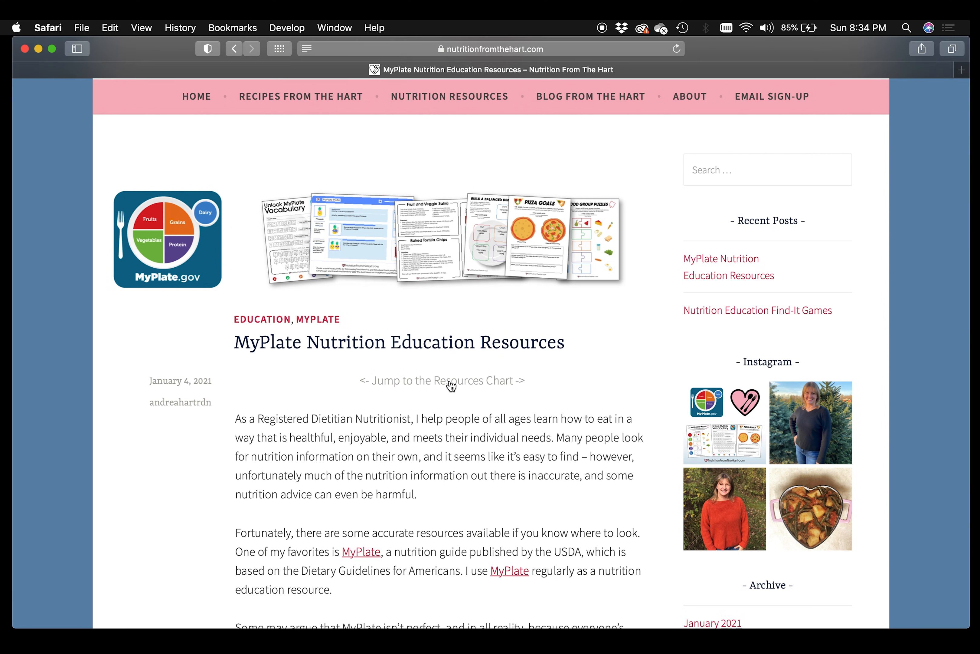
pyautogui.scroll(-3)
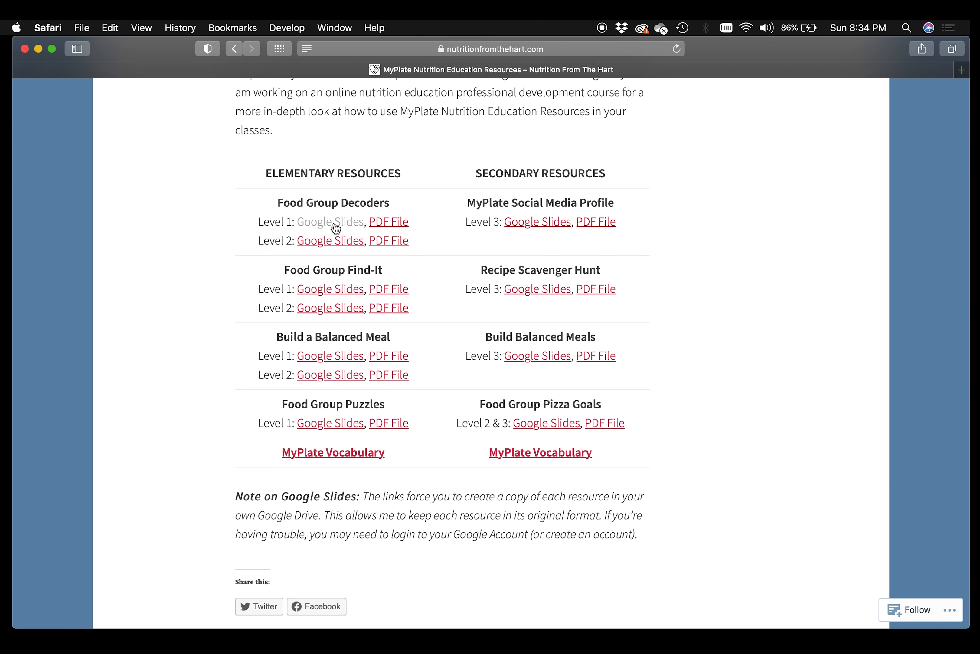
# - Request a copy of the Level 1 deck, 01a-K2-Food Group Decoders, from its Google Slides link
pyautogui.click(331, 222)
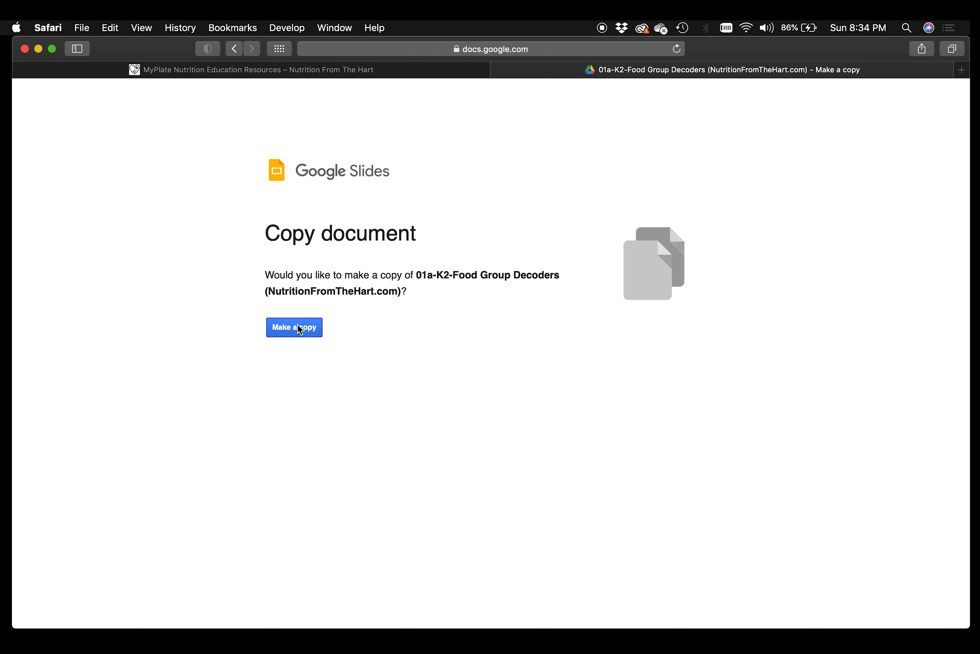
pyautogui.click(294, 327)
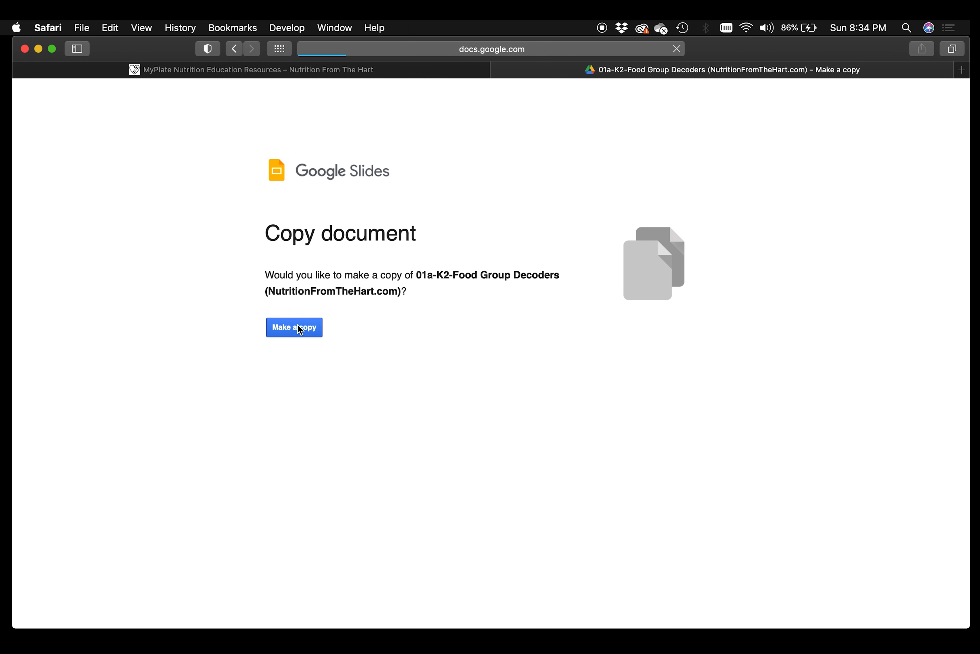
# - Confirm the copy so 'Copy of 01a-K2-Food Group Decoders' opens on its Unlock The Food Group slides
pyautogui.click(294, 326)
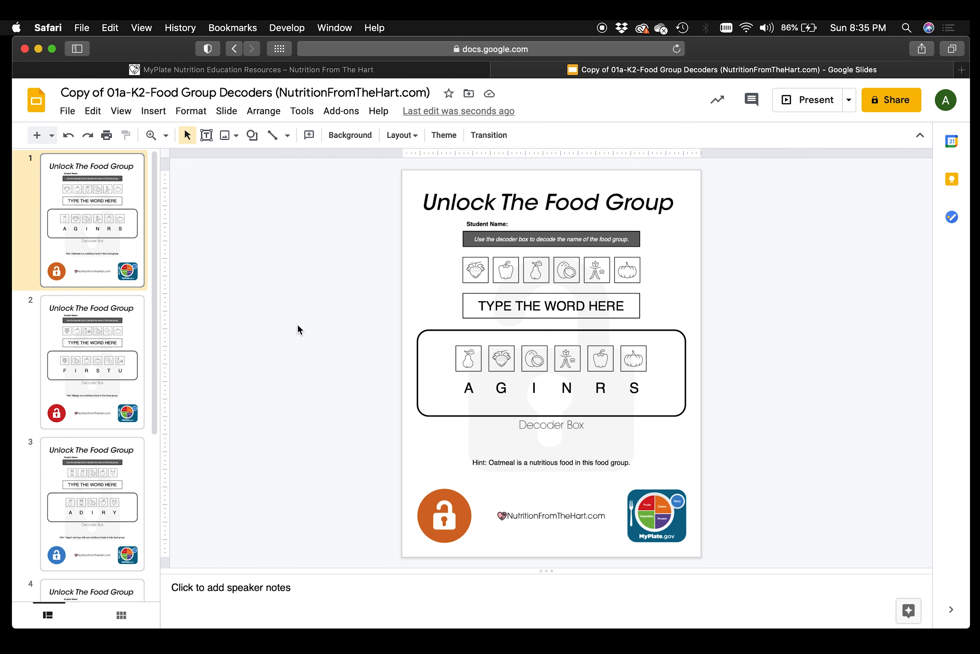
pyautogui.moveTo(536, 280)
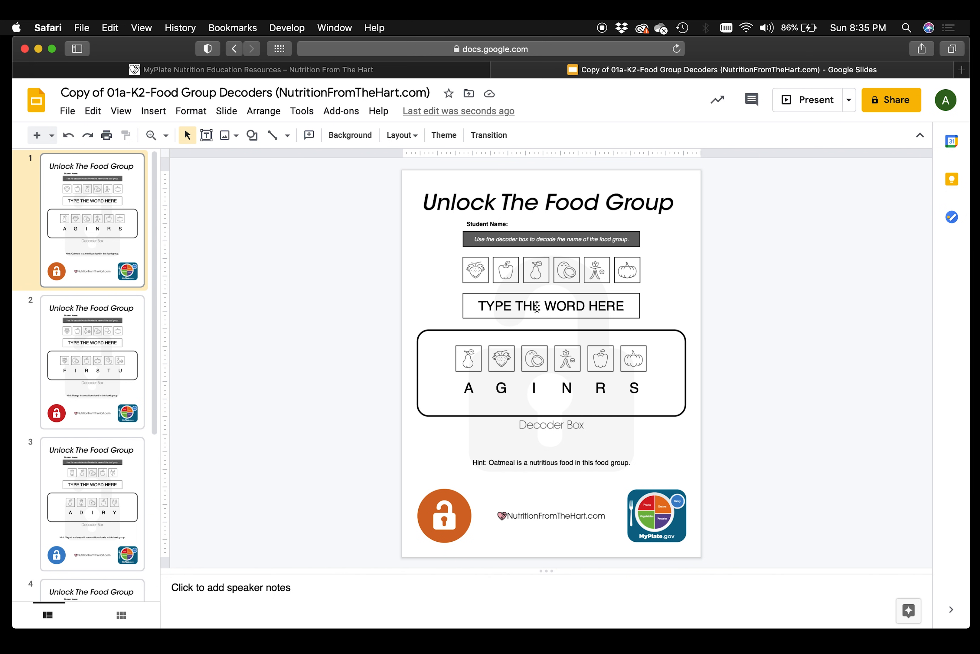
pyautogui.moveTo(555, 383)
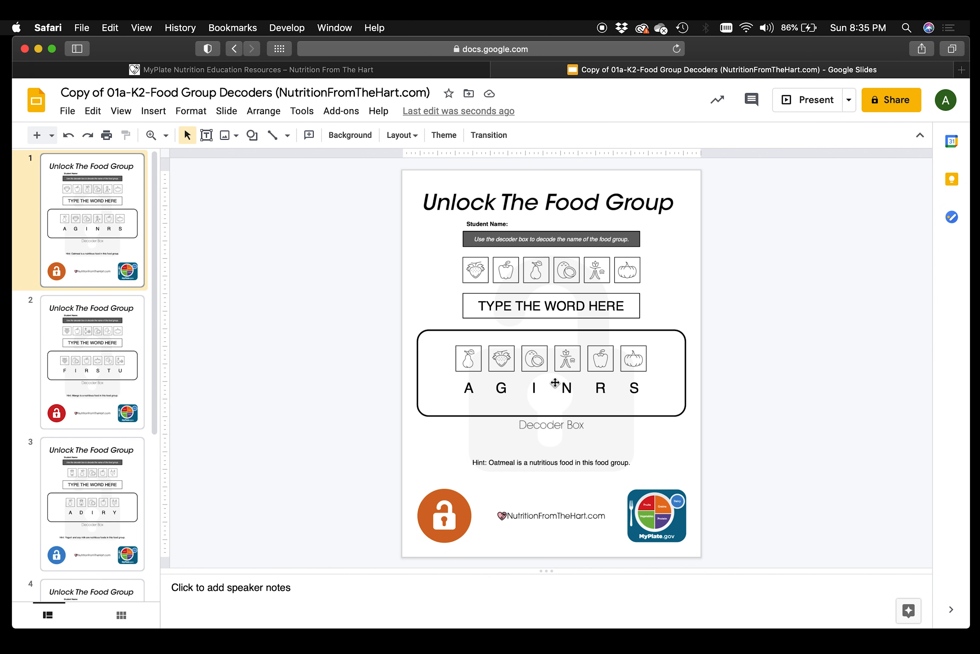
pyautogui.moveTo(510, 382)
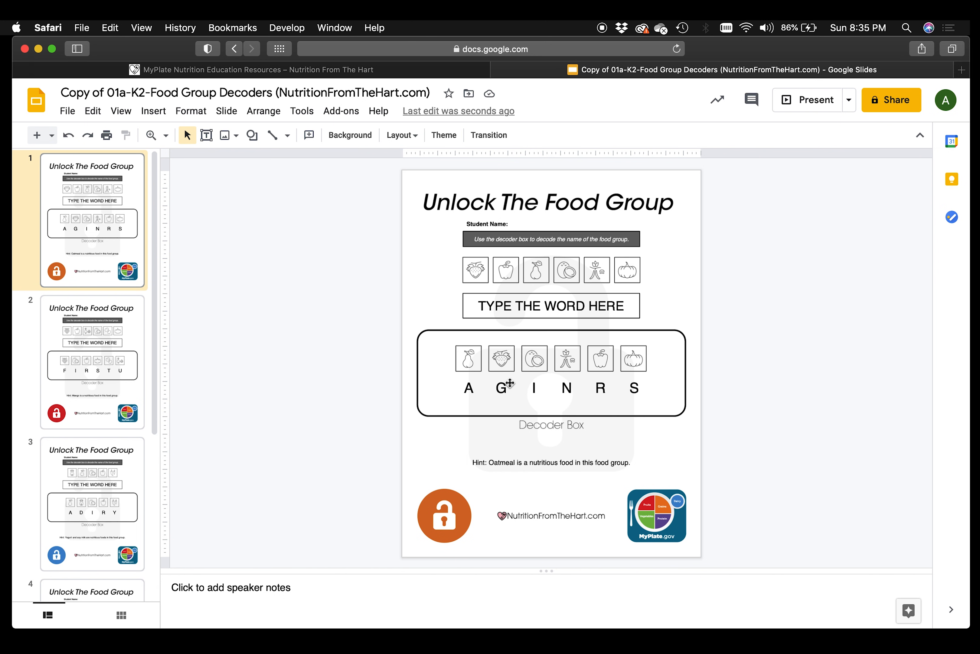
pyautogui.moveTo(572, 399)
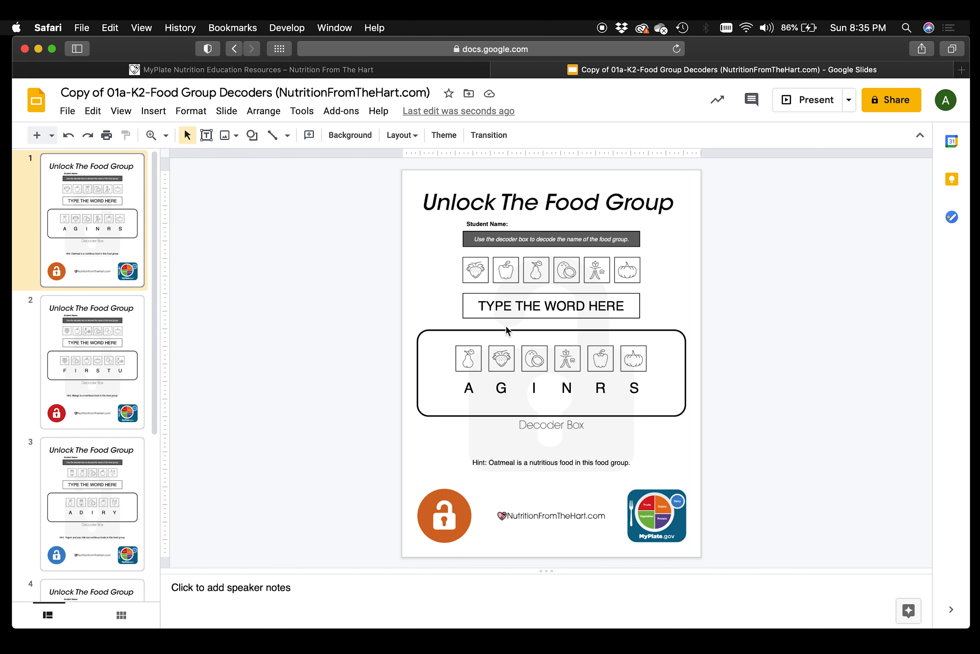
pyautogui.moveTo(509, 367)
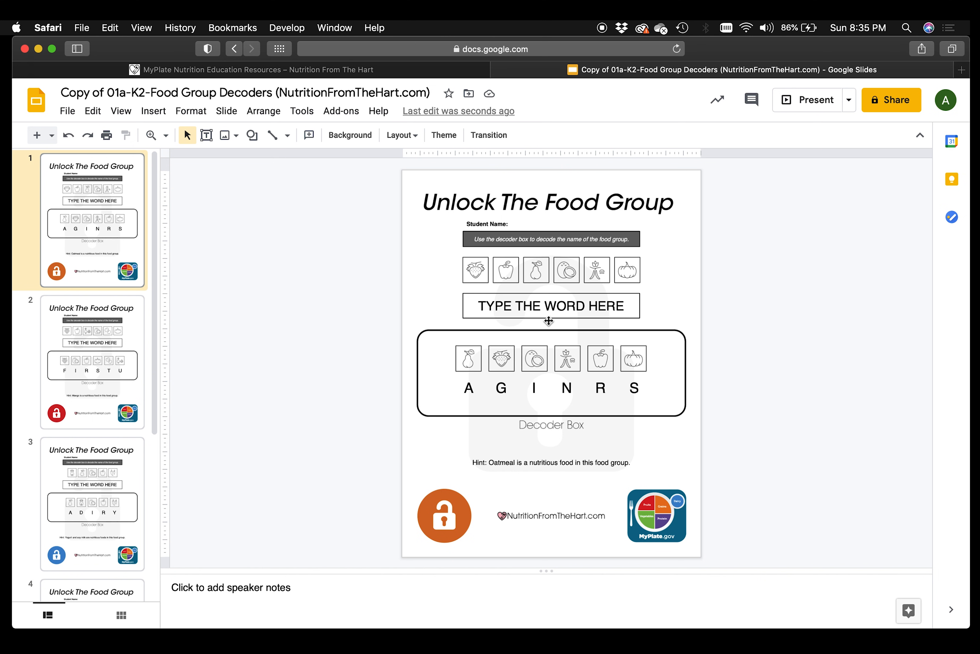
# - Replace the TYPE THE WORD HERE placeholder on slide 1 with the answer GRAINS
pyautogui.doubleClick(550, 306)
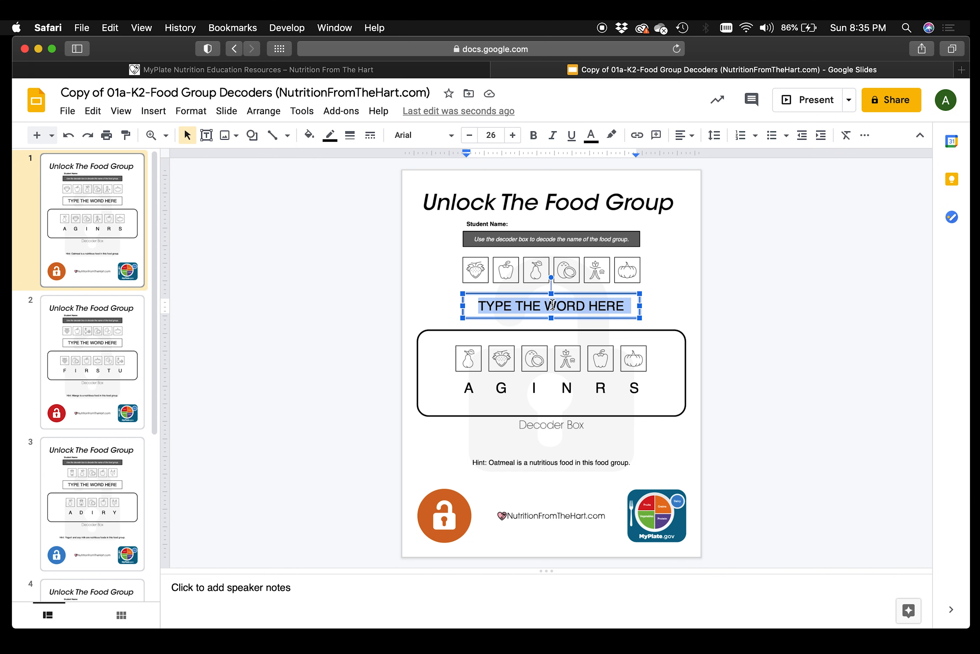
pyautogui.write('G')
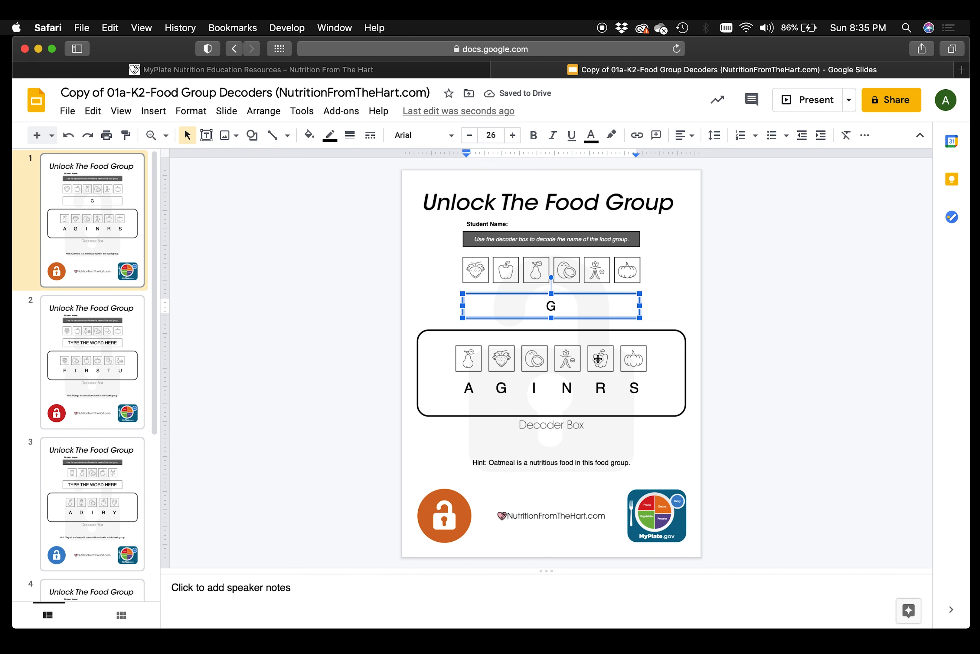
pyautogui.write('R')
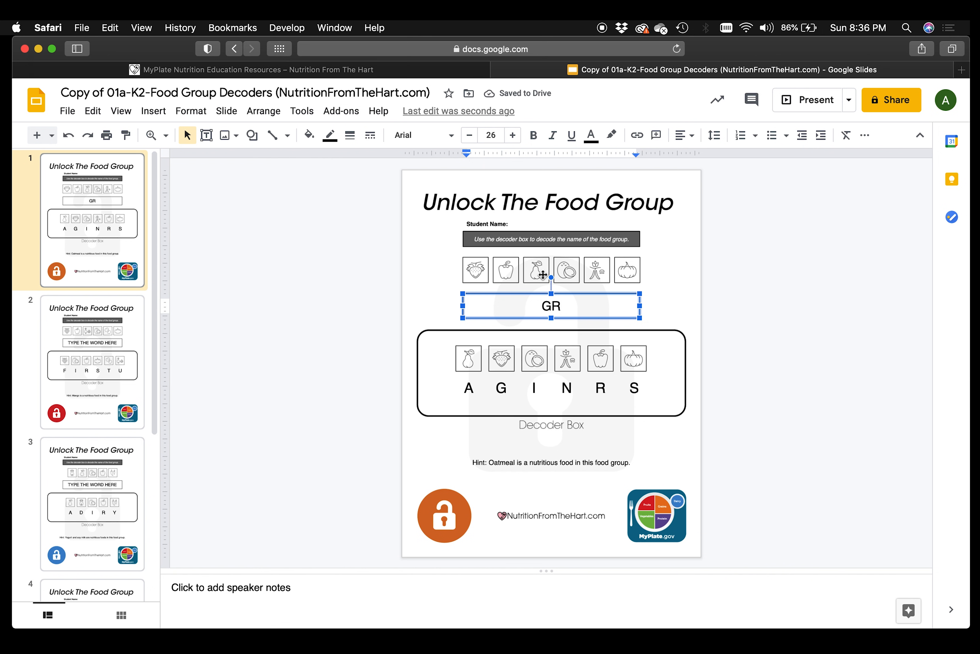
pyautogui.write('A')
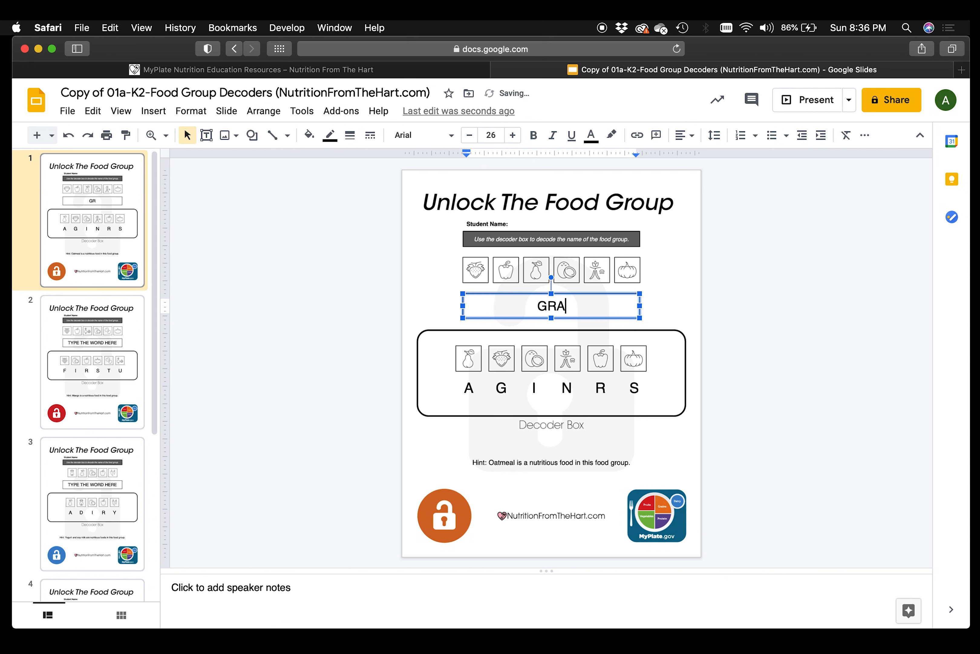
pyautogui.moveTo(571, 270)
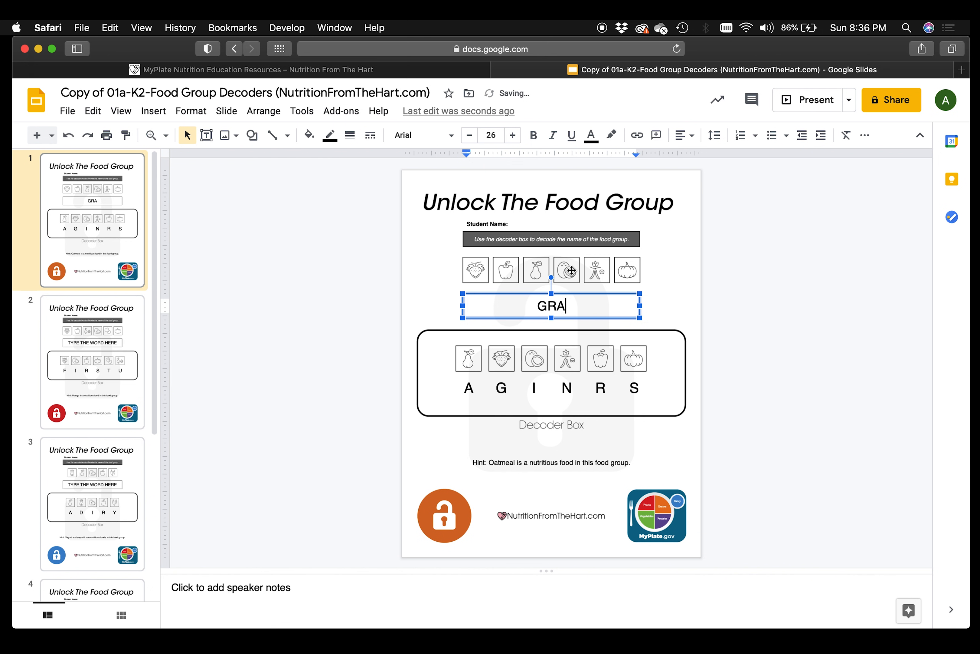
pyautogui.write('I')
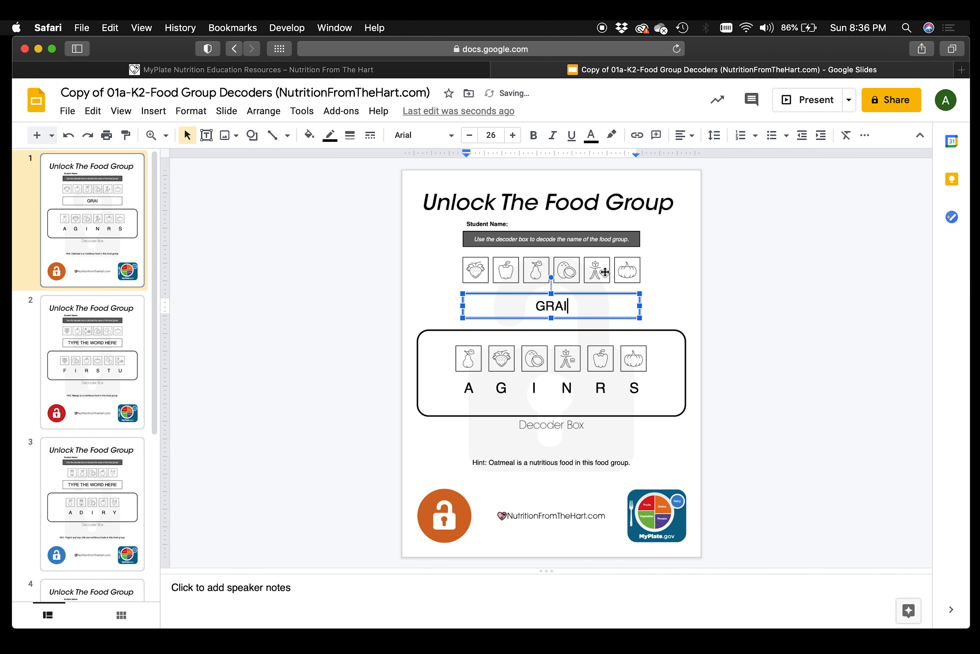
pyautogui.write('N')
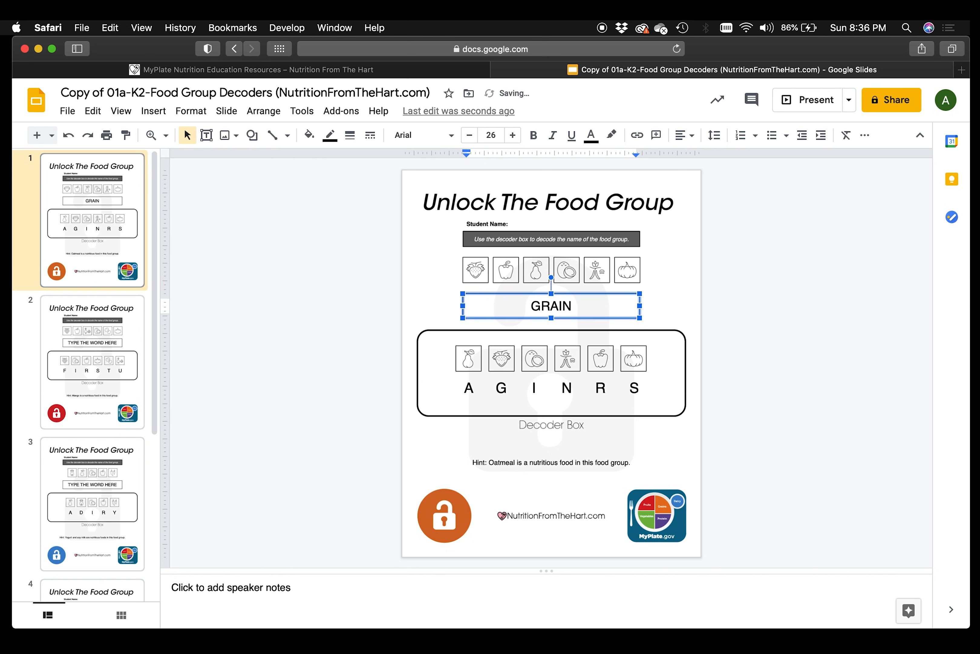
pyautogui.write('S')
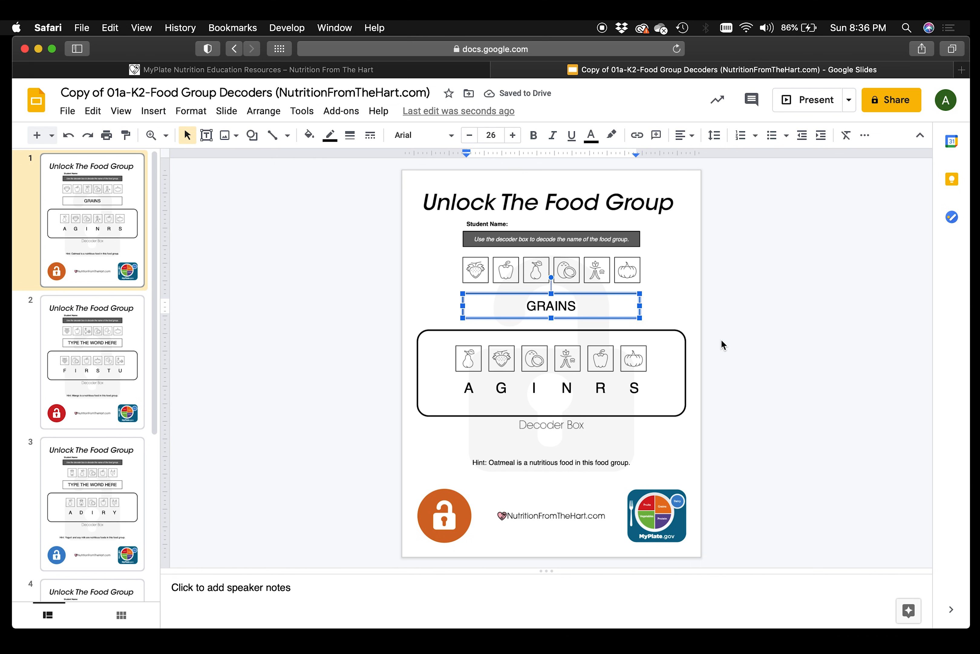
pyautogui.moveTo(705, 436)
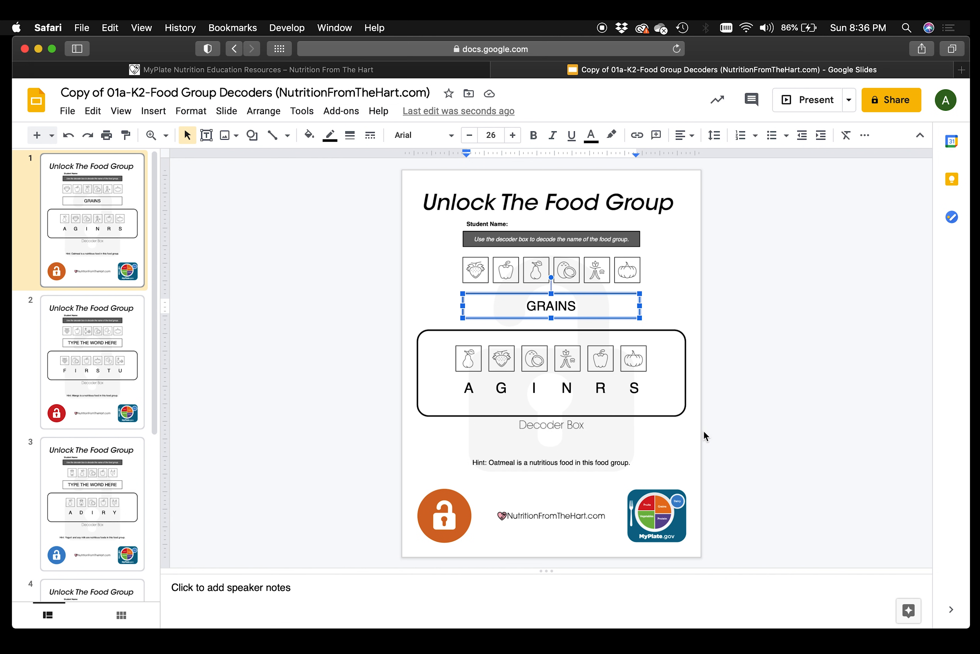
pyautogui.moveTo(472, 459)
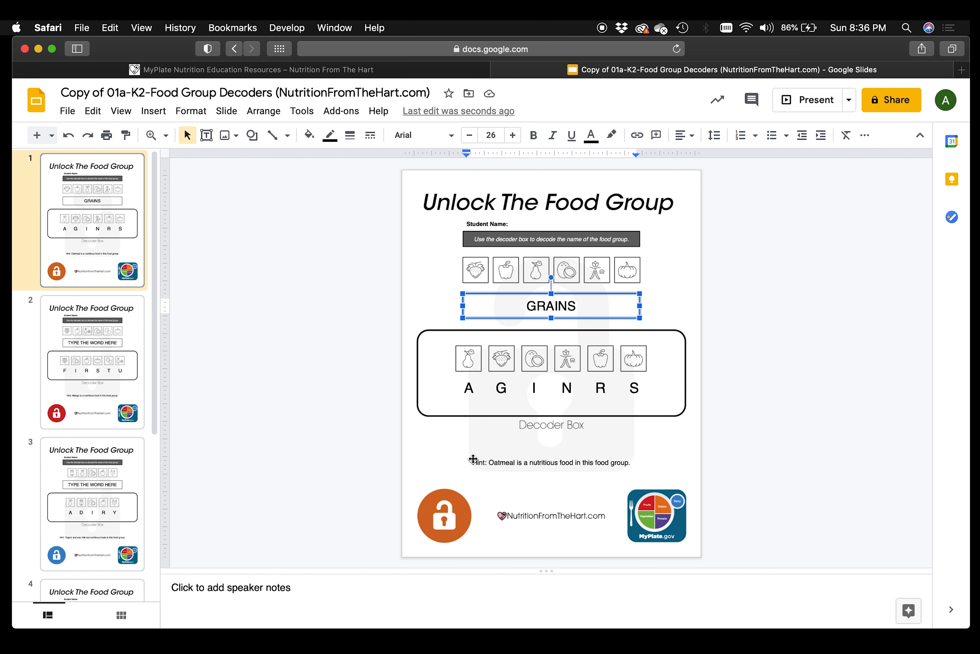
pyautogui.moveTo(551, 484)
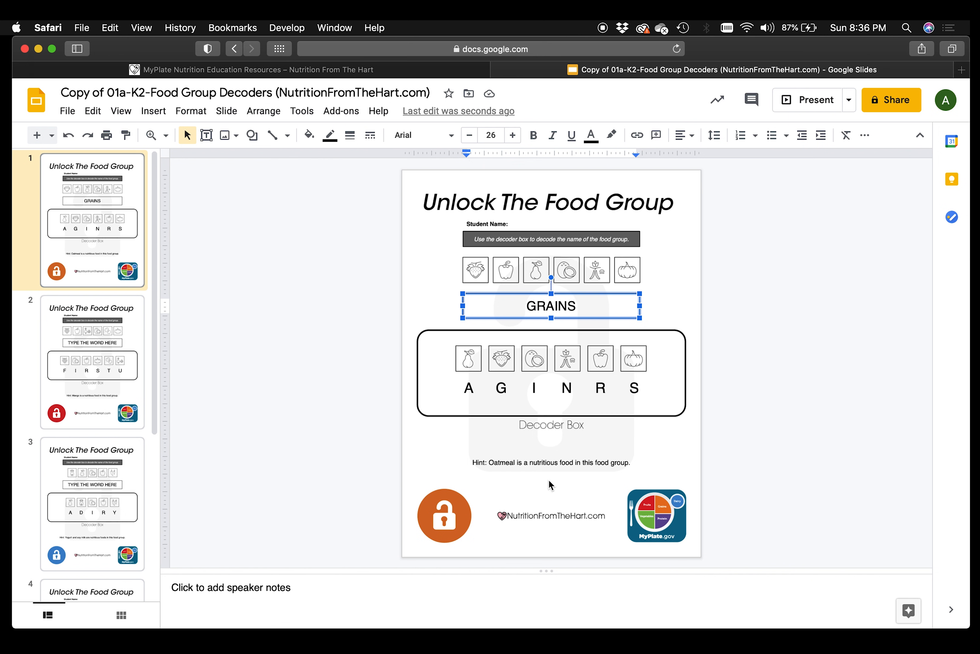
pyautogui.moveTo(426, 500)
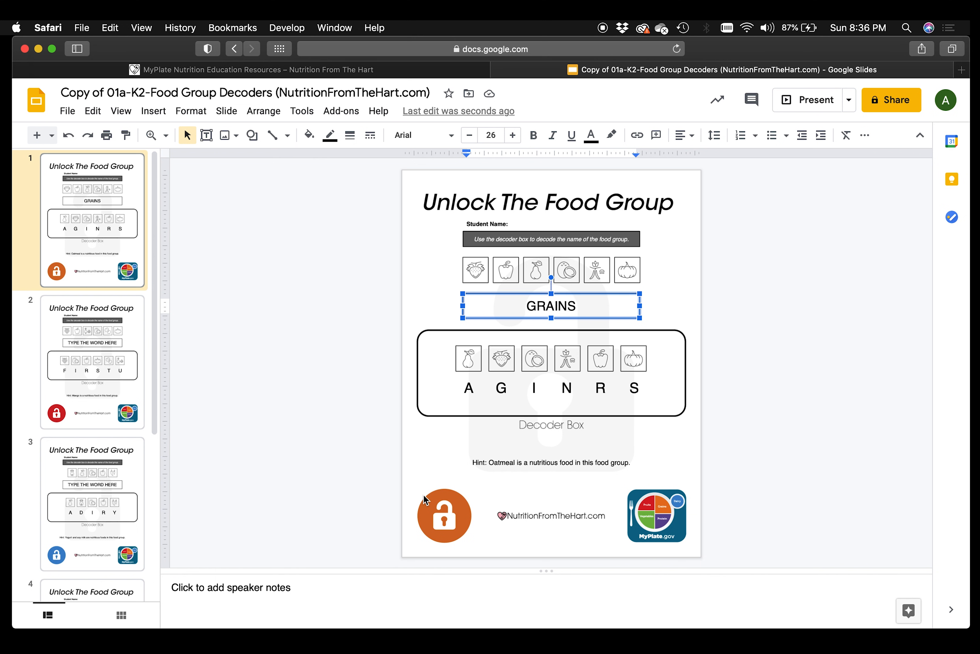
pyautogui.moveTo(459, 500)
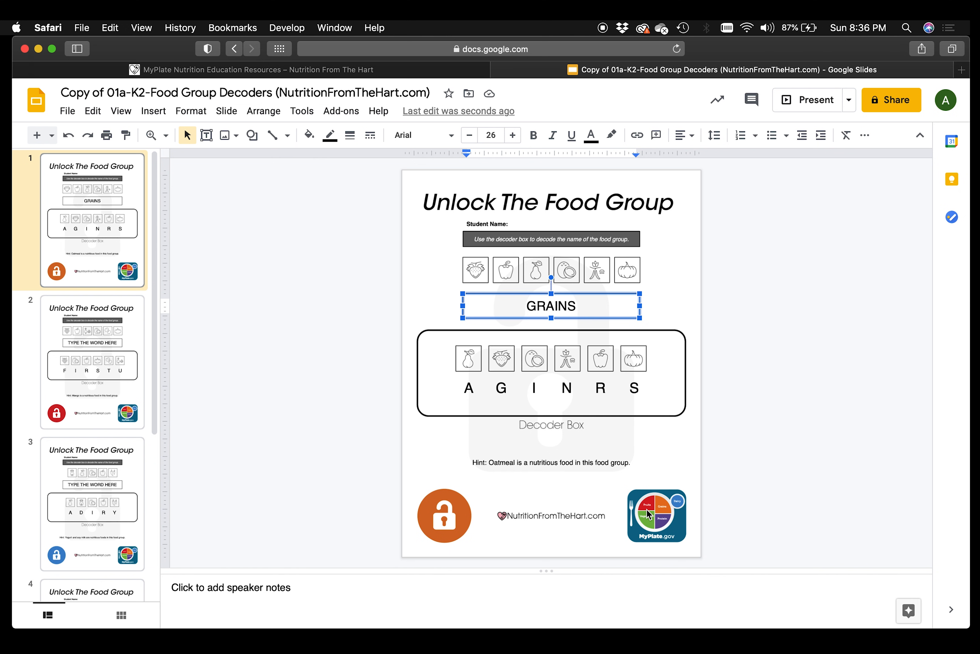
pyautogui.moveTo(650, 512)
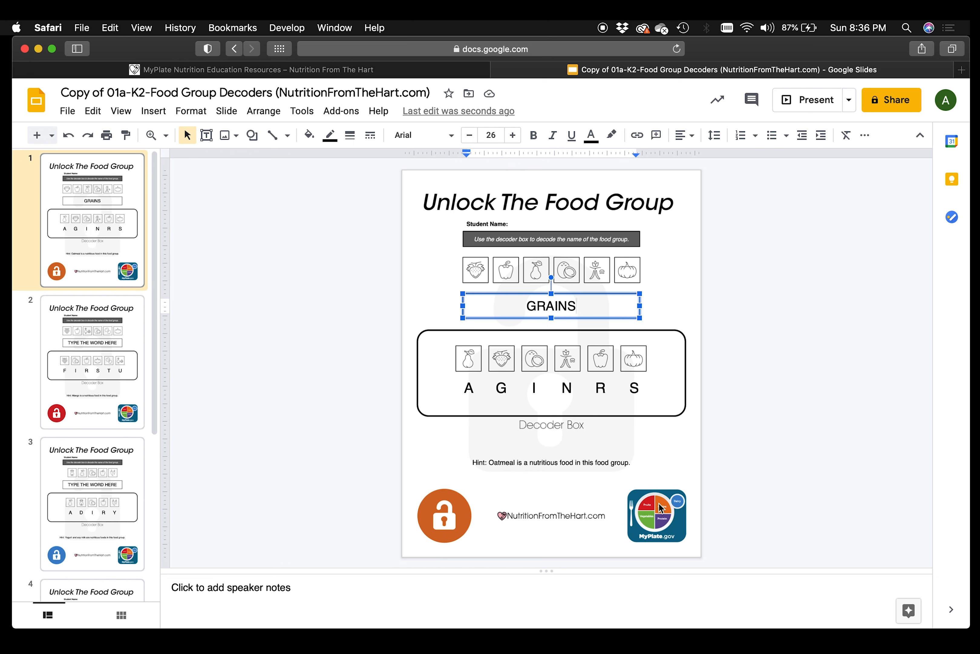
pyautogui.moveTo(116, 322)
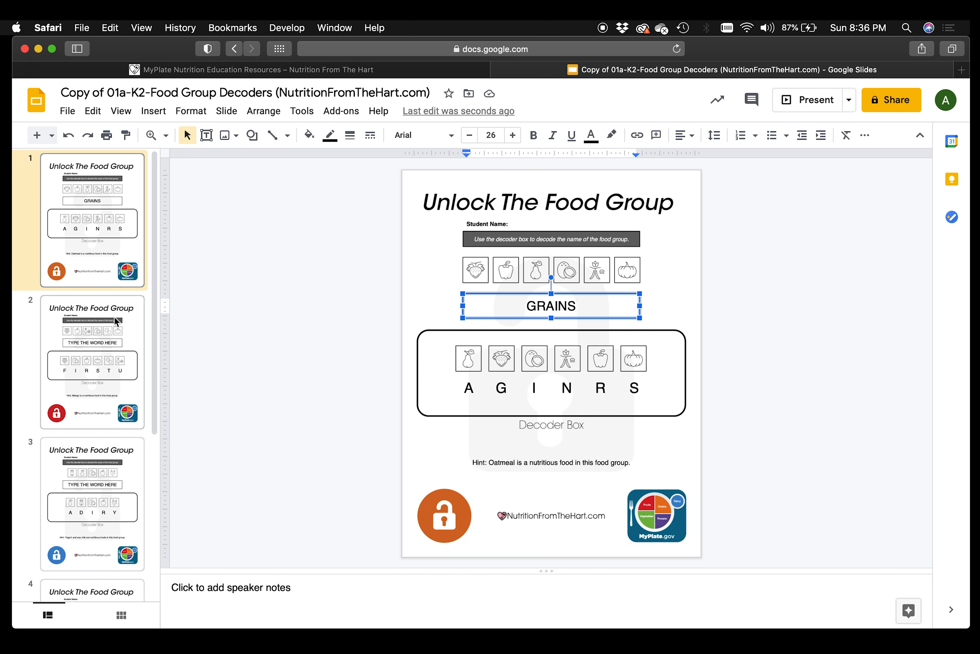
# - Go to the second Unlock The Food Group slide with the Mango hint, slides 3–5 visible below
pyautogui.click(92, 361)
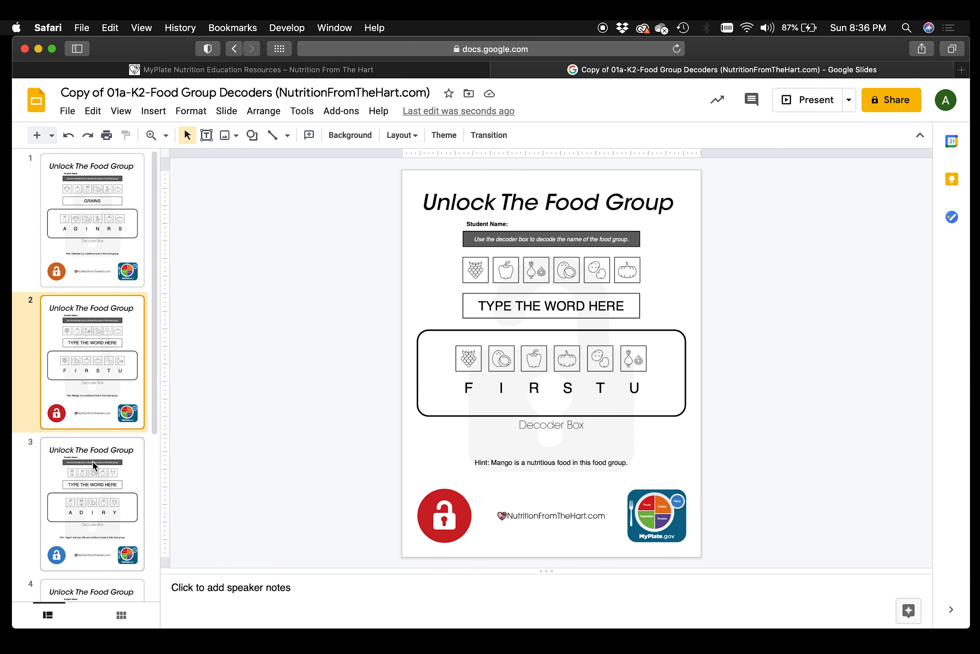
pyautogui.moveTo(75, 426)
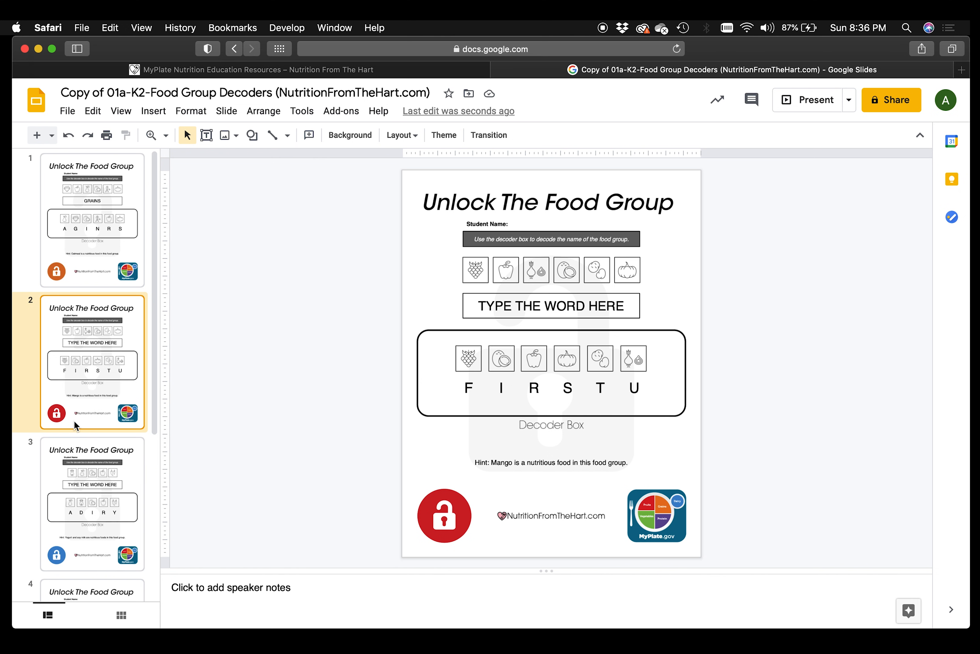
pyautogui.moveTo(464, 515)
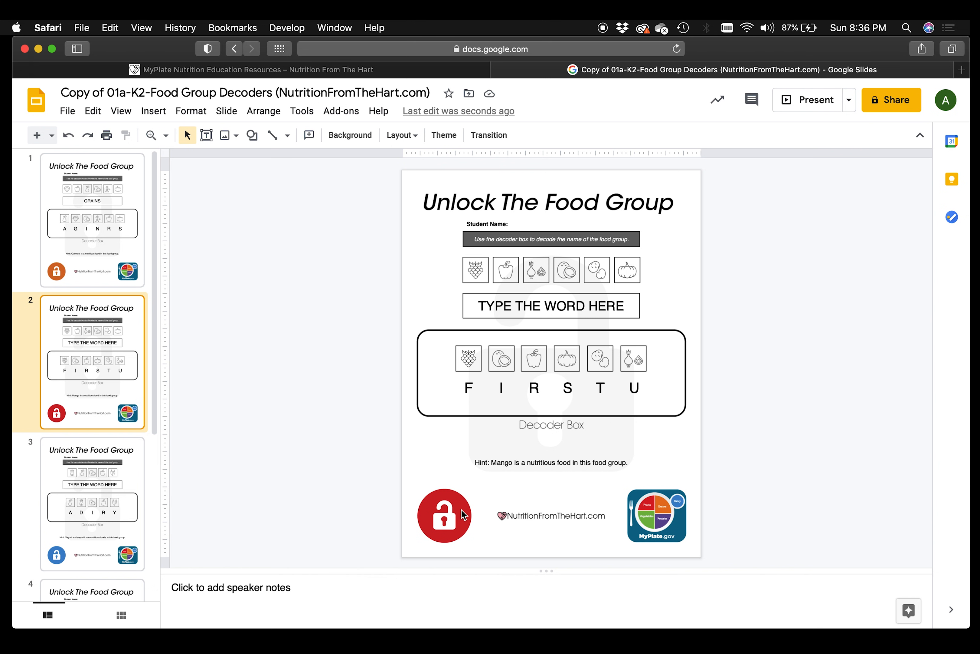
pyautogui.scroll(-3)
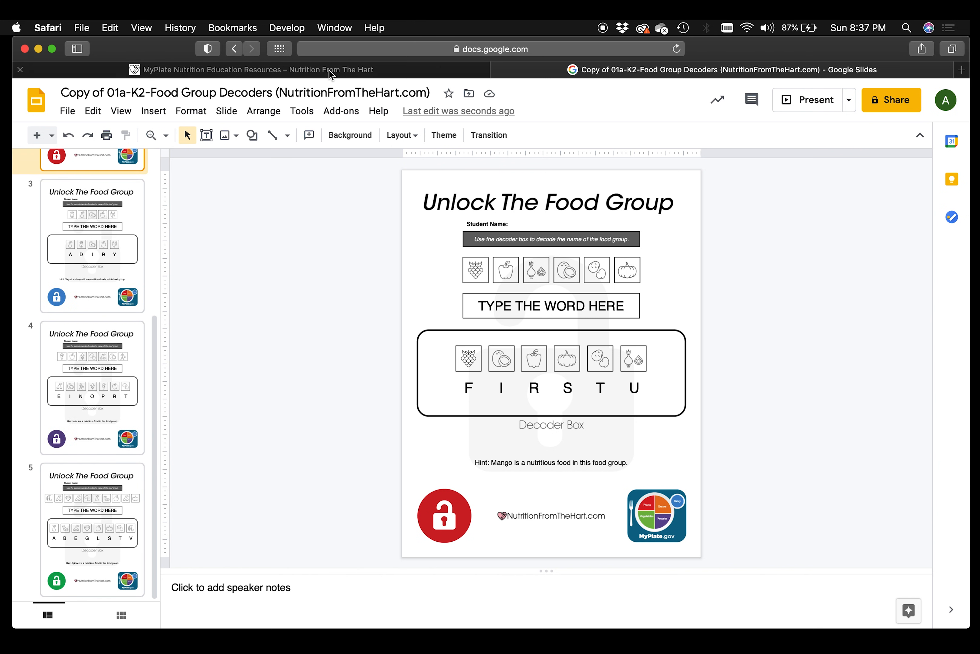
pyautogui.moveTo(250, 70)
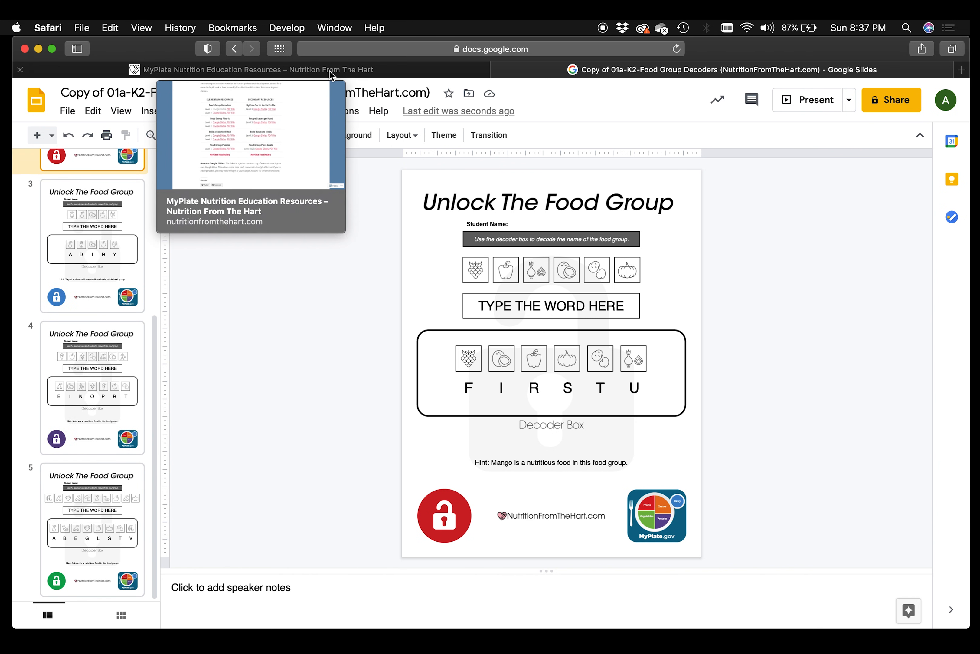
# - Return to the Nutrition From The Hart chart and follow the Level 2 Decoders link to 01b-35-MyPlate Decoders
pyautogui.click(250, 70)
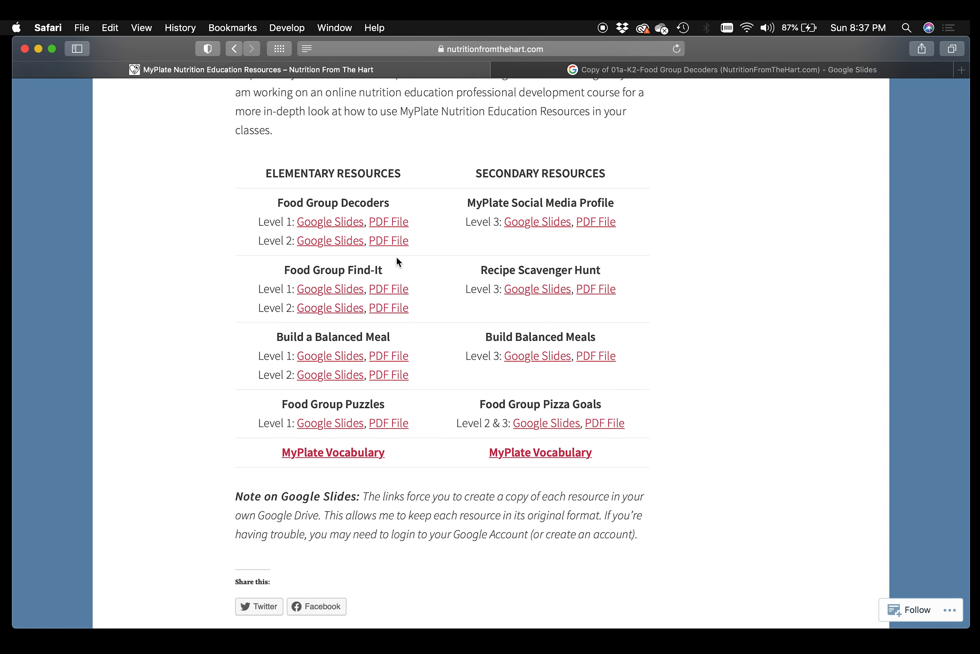
pyautogui.moveTo(331, 240)
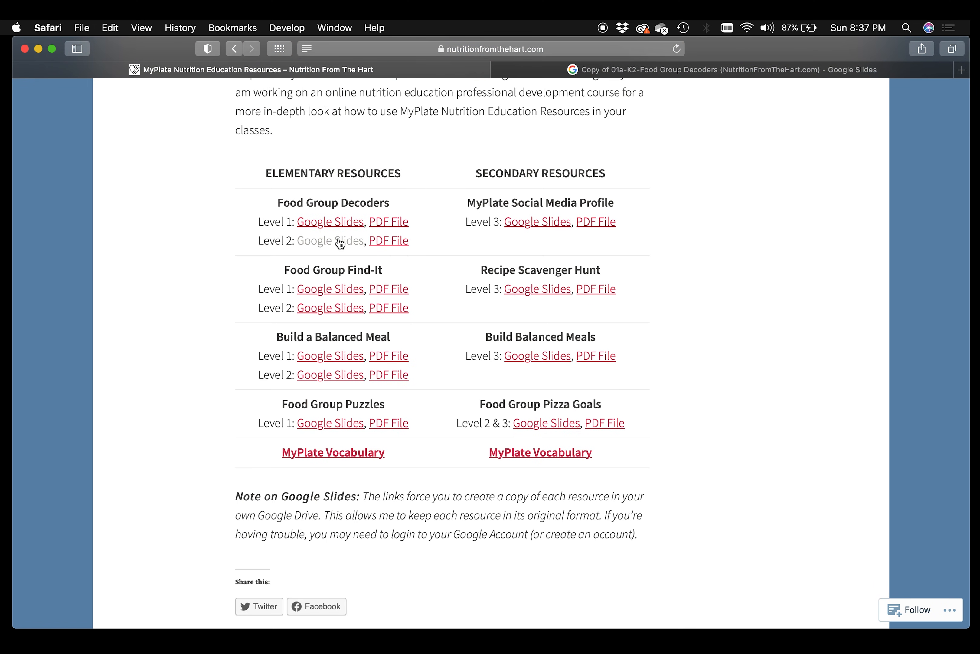
pyautogui.click(329, 240)
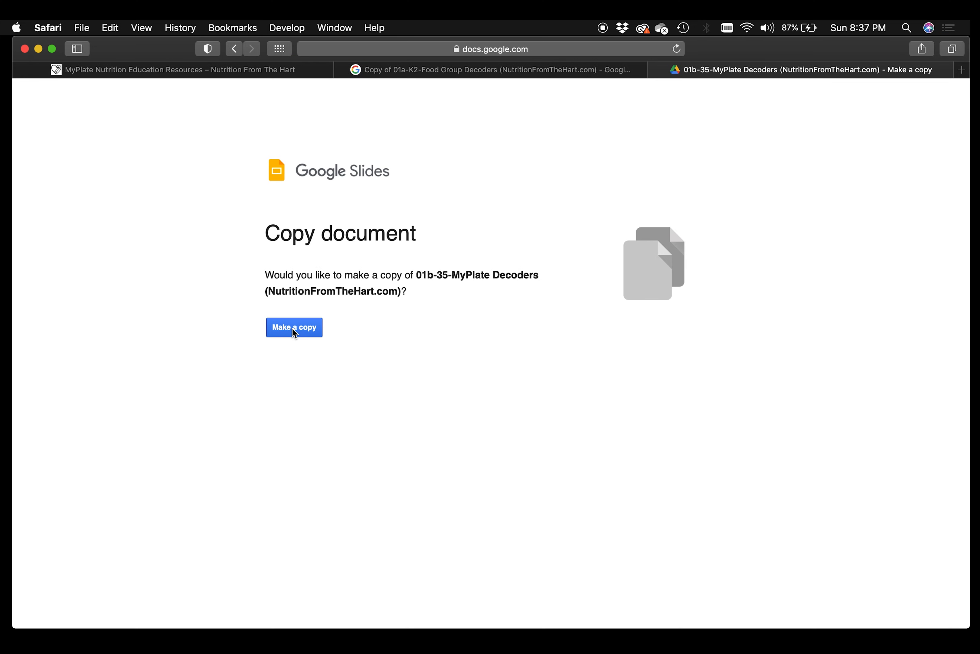
# - Copy 01b-35-MyPlate Decoders and review slides 1, 2 and the MyPlate Glossary slide 3
pyautogui.click(294, 326)
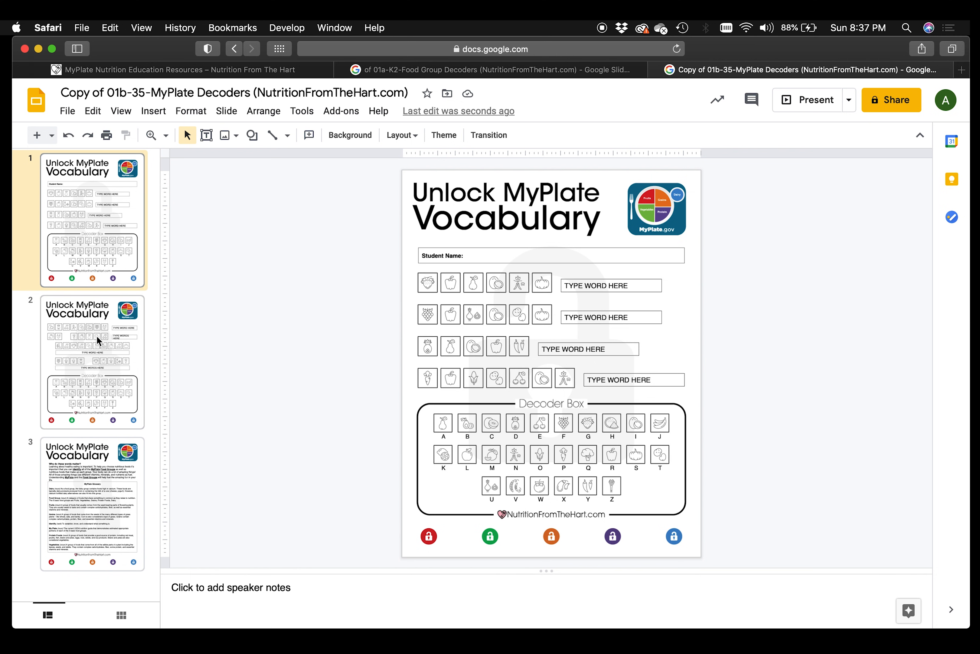
pyautogui.click(92, 504)
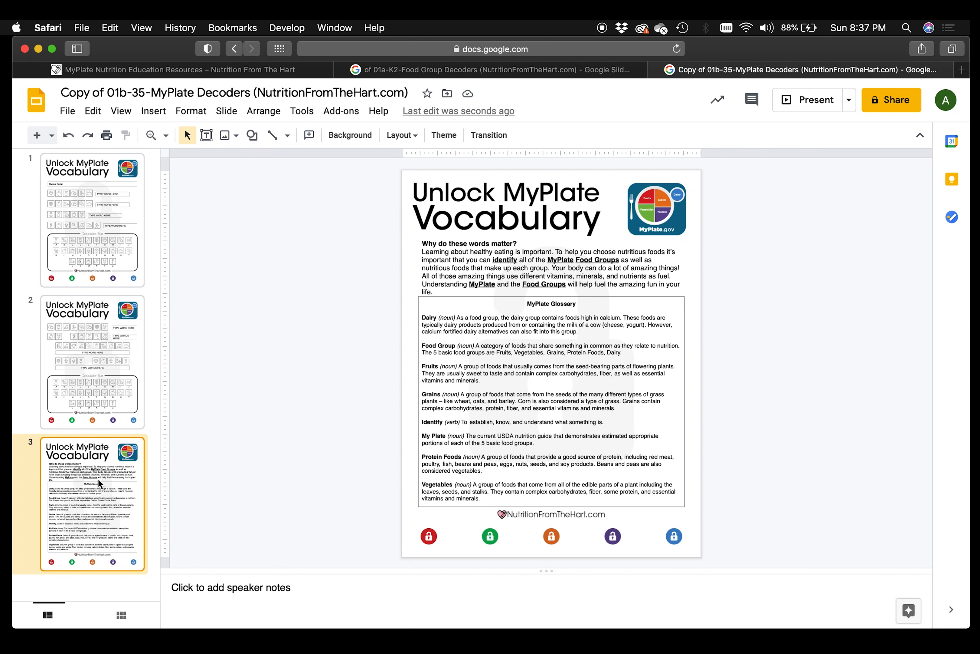
pyautogui.click(92, 219)
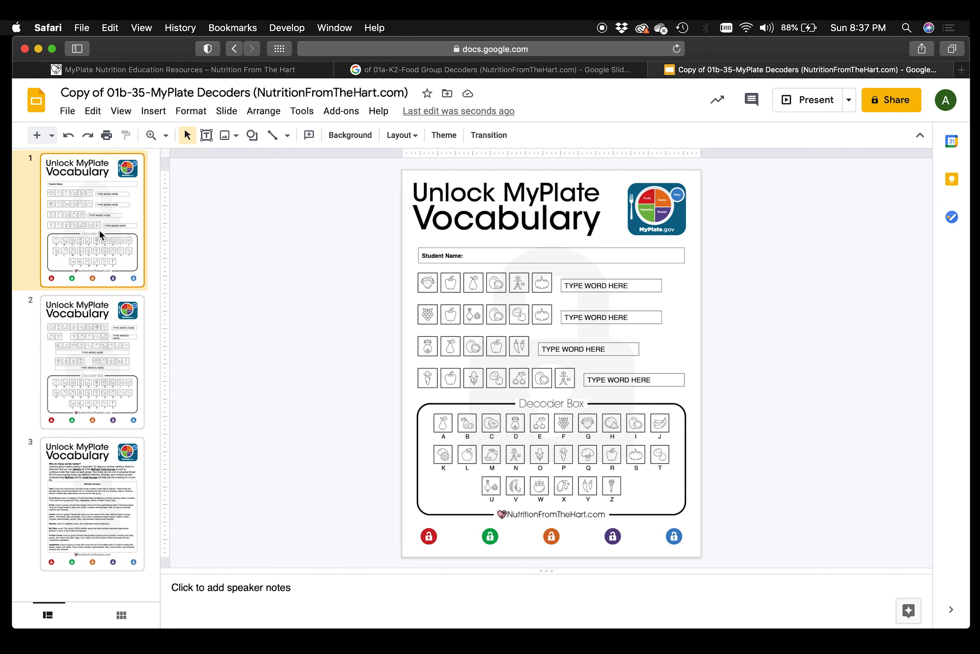
pyautogui.moveTo(337, 397)
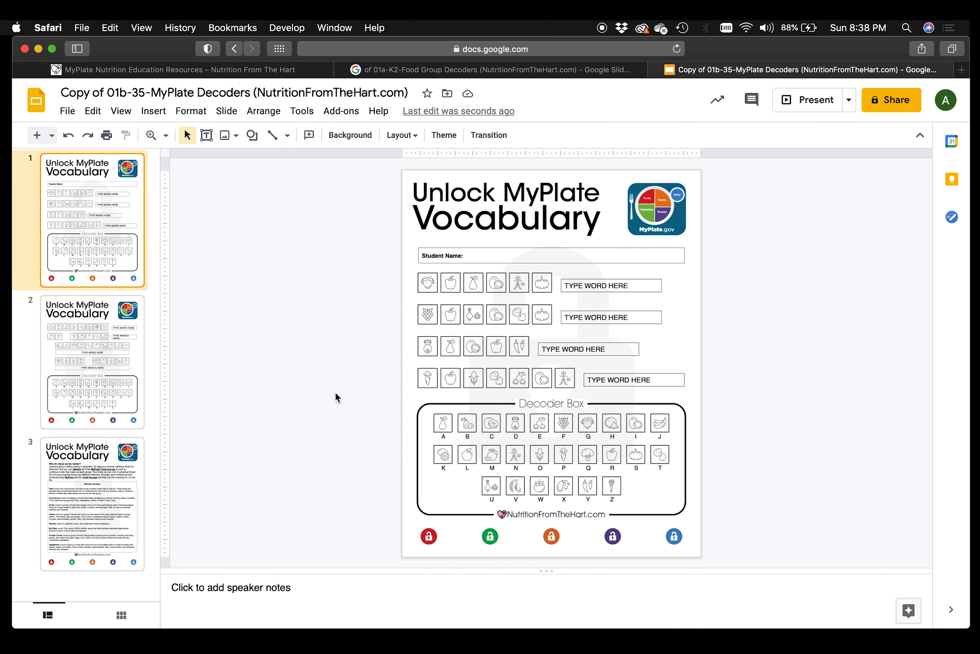
pyautogui.moveTo(490, 476)
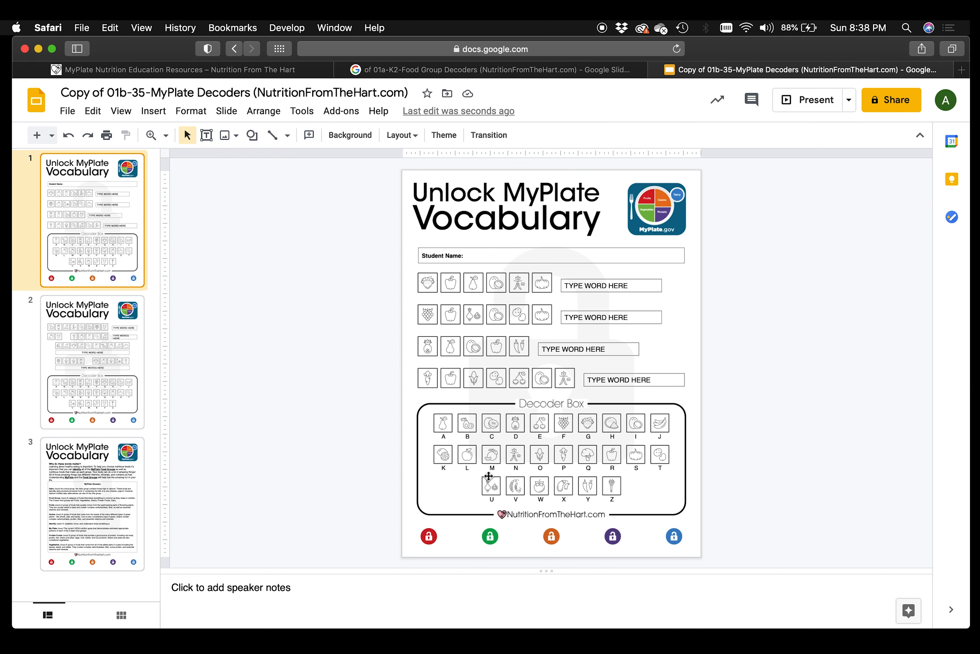
pyautogui.moveTo(666, 481)
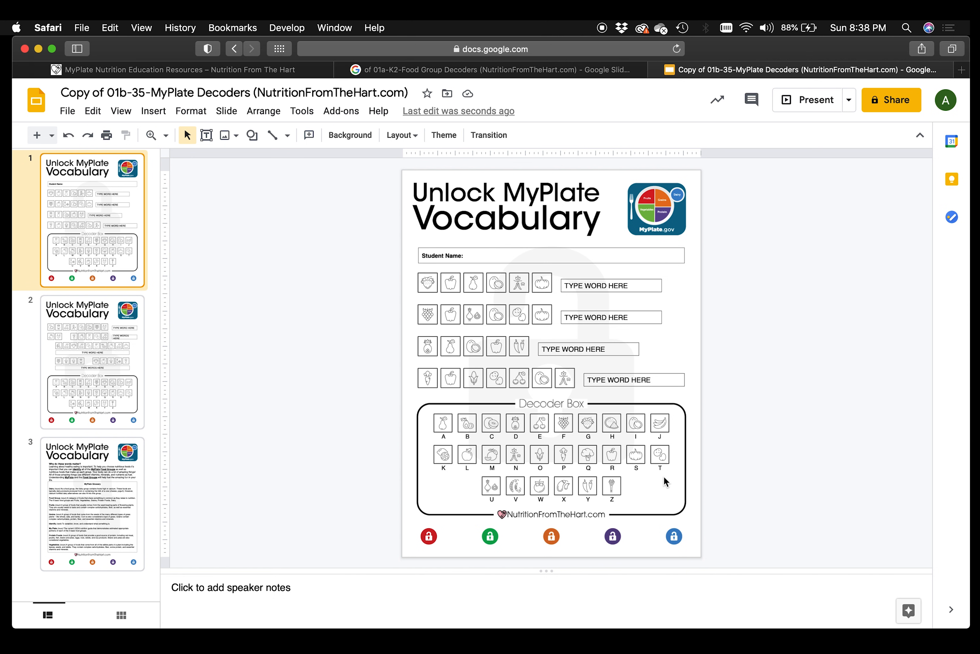
pyautogui.moveTo(436, 286)
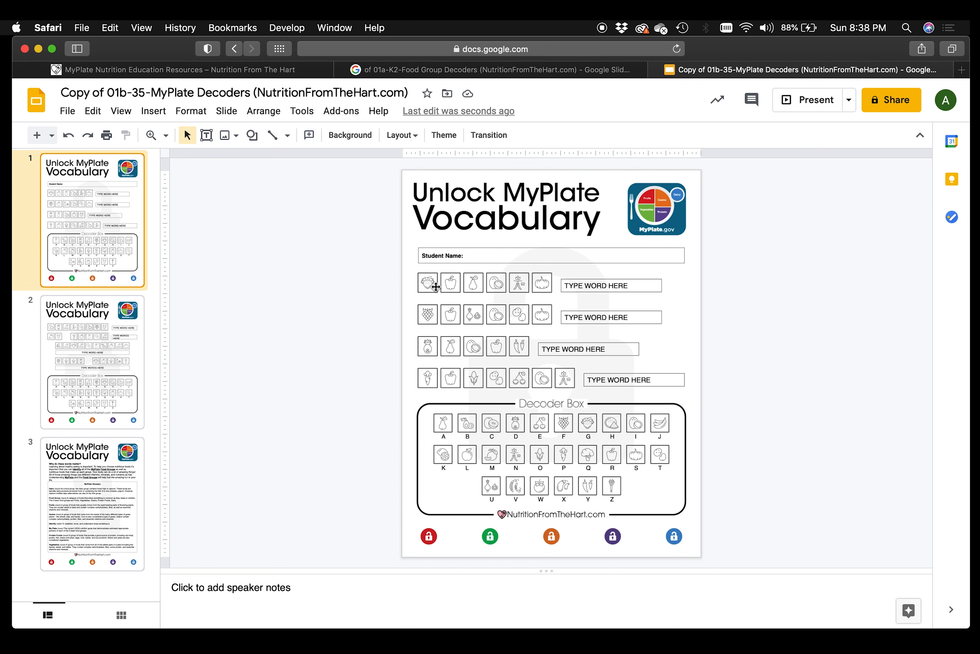
pyautogui.moveTo(612, 494)
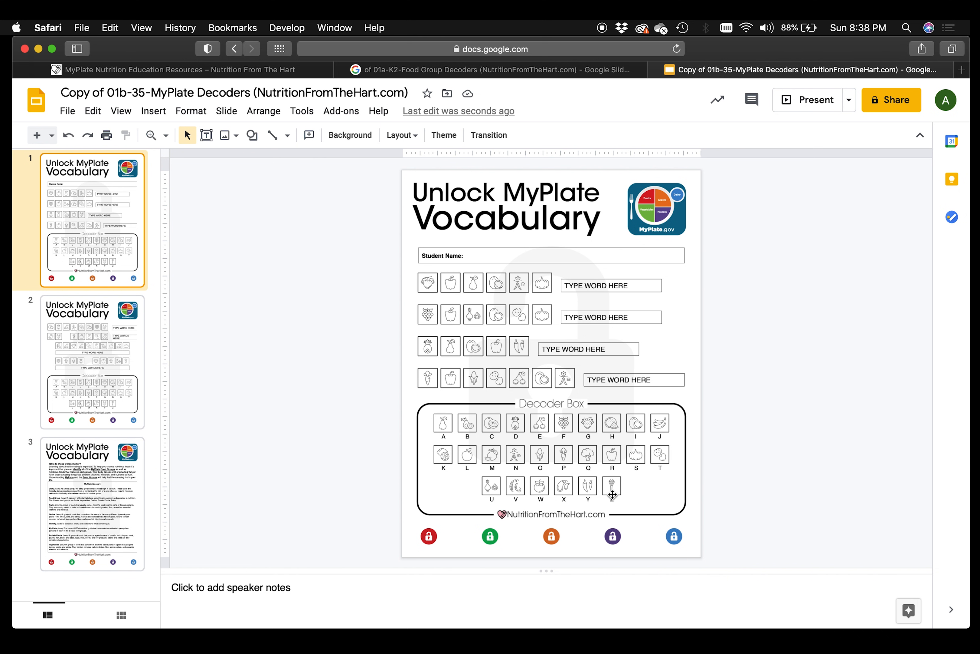
pyautogui.click(92, 361)
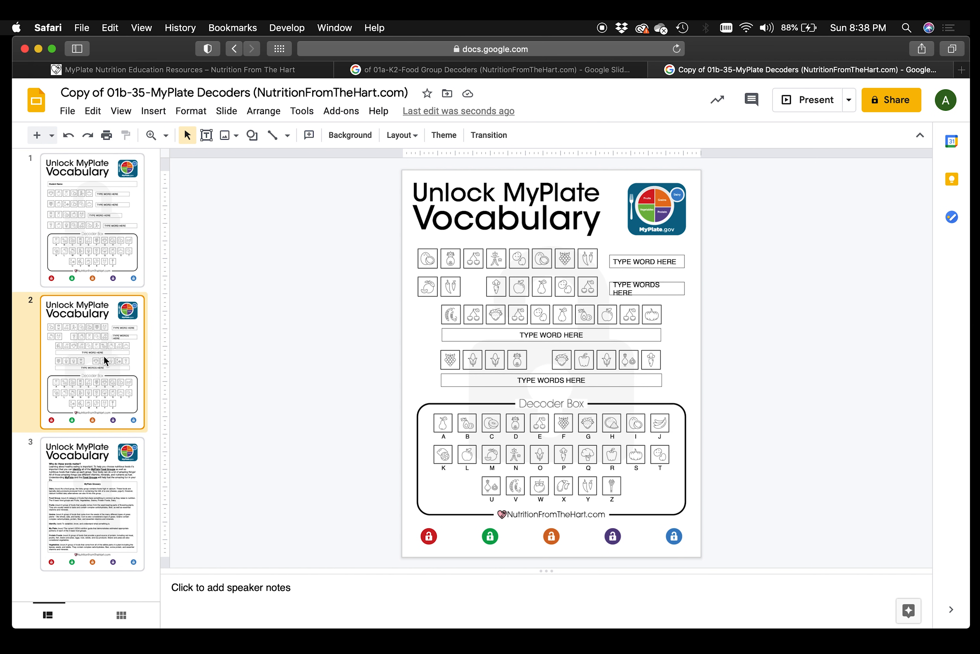
pyautogui.moveTo(105, 474)
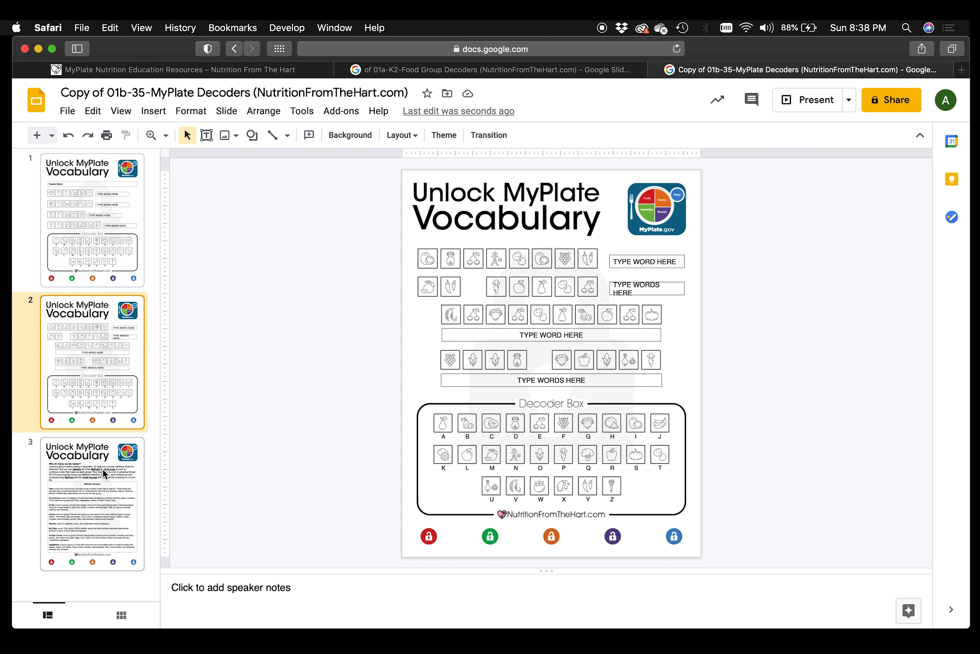
pyautogui.moveTo(106, 516)
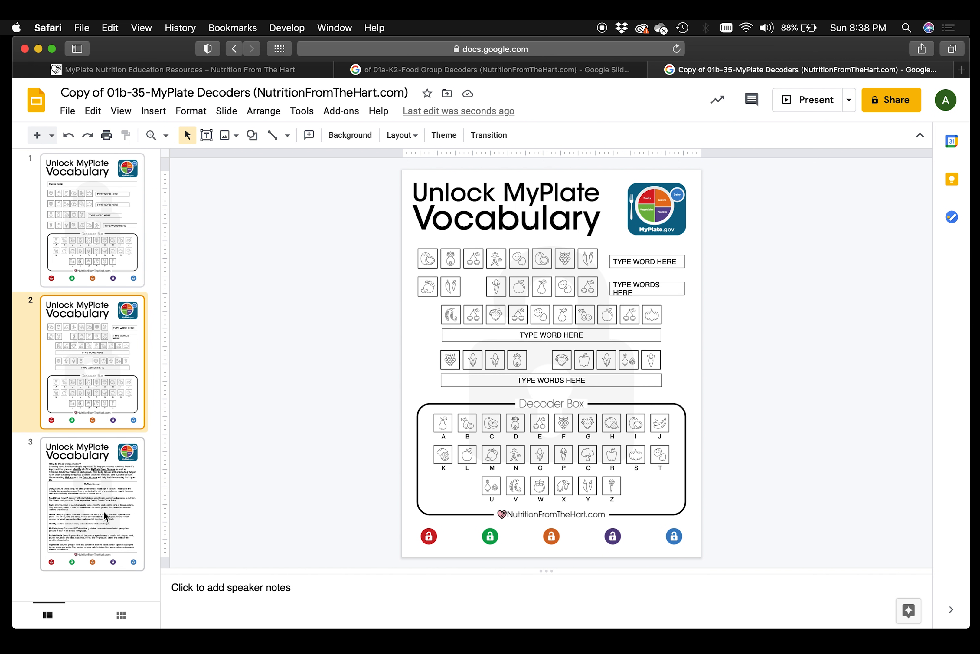
pyautogui.click(92, 504)
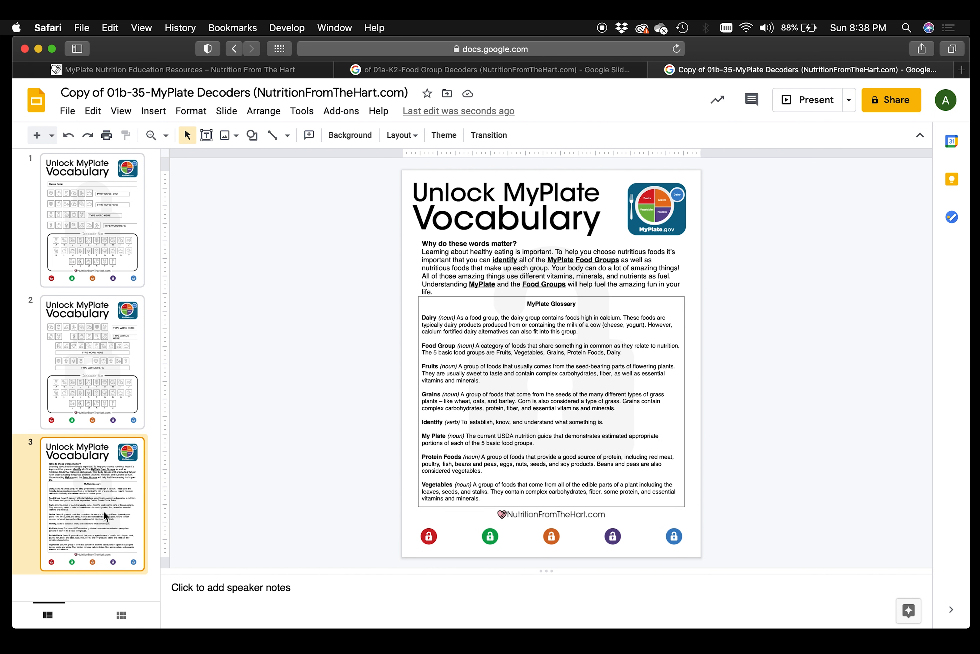
pyautogui.moveTo(282, 400)
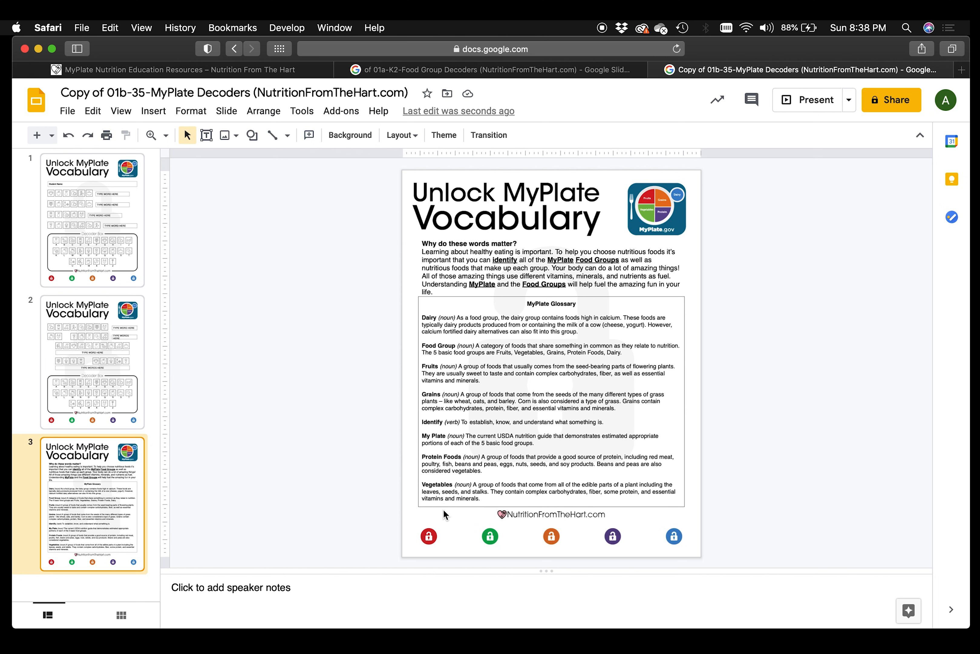
pyautogui.moveTo(473, 363)
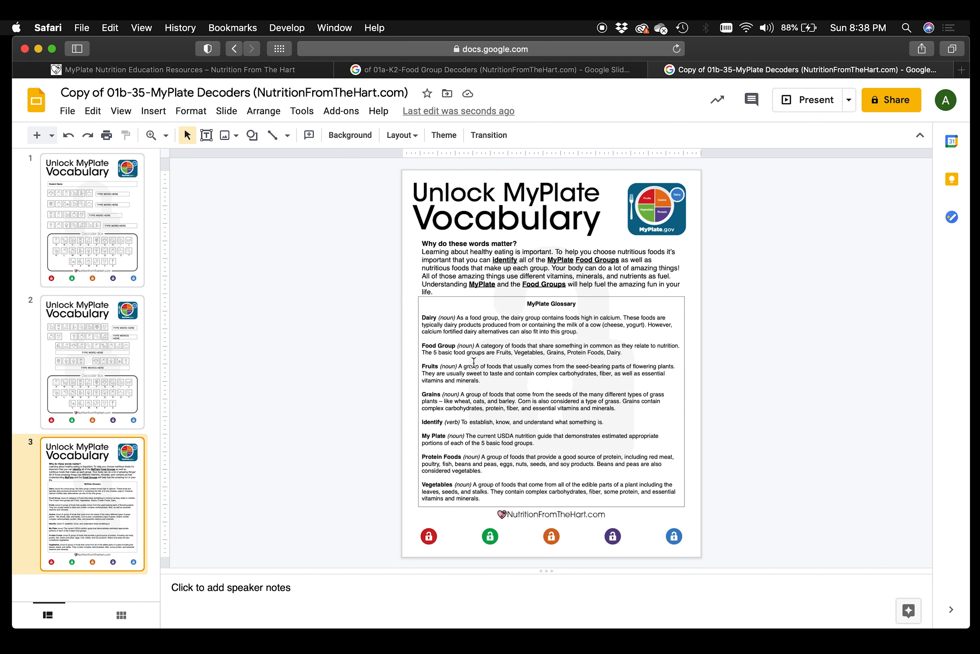